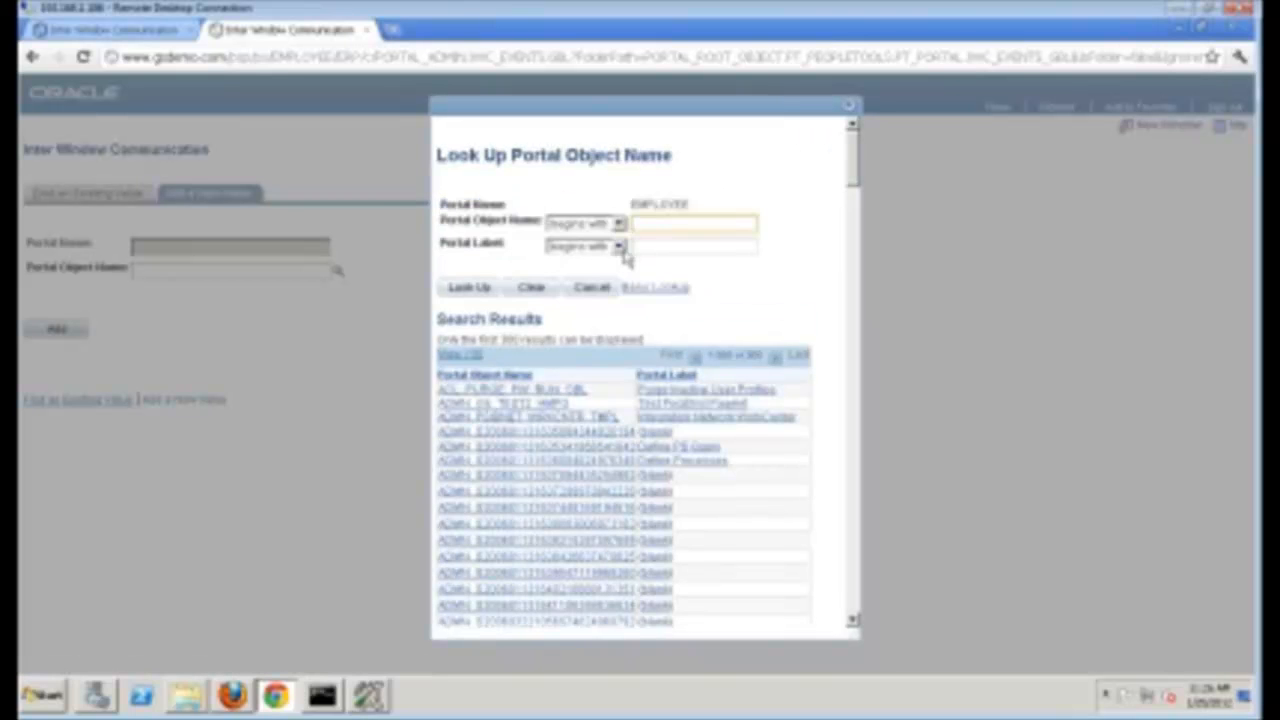
Look up the portal object by label and open EP_DM_ACCTSRP_TAX_GBL's message events.
click(693, 246)
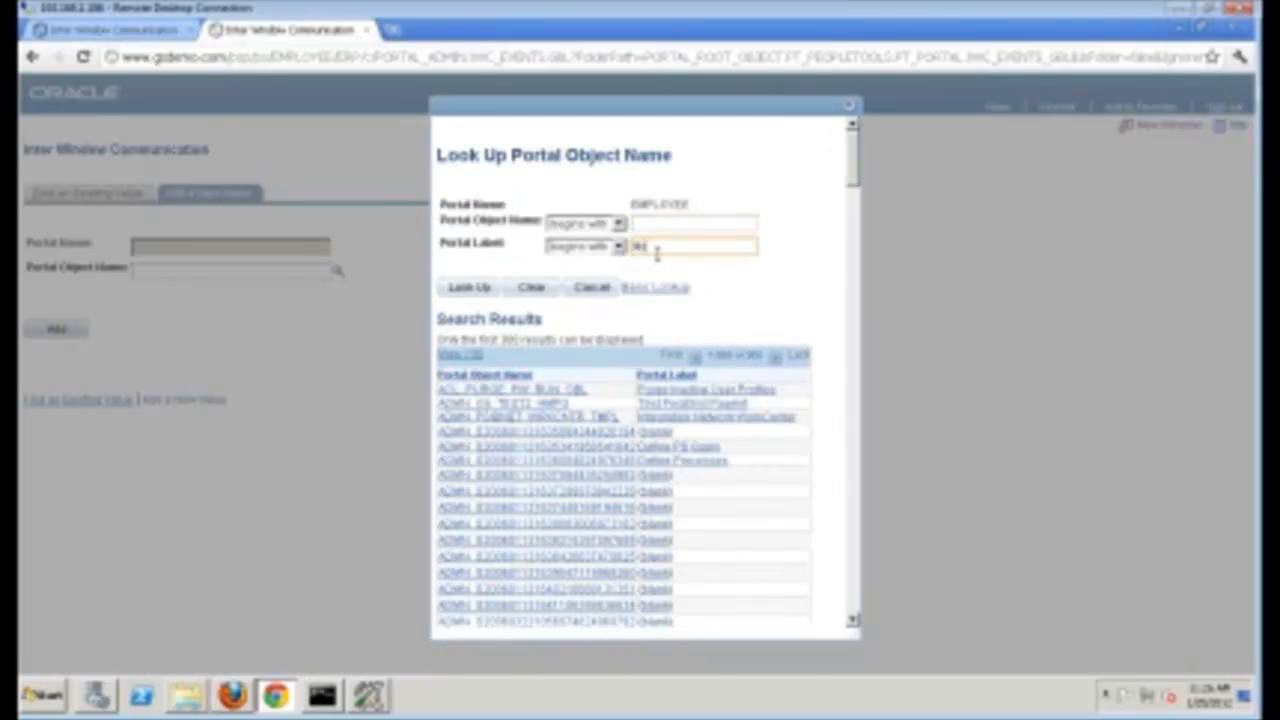
click(467, 287)
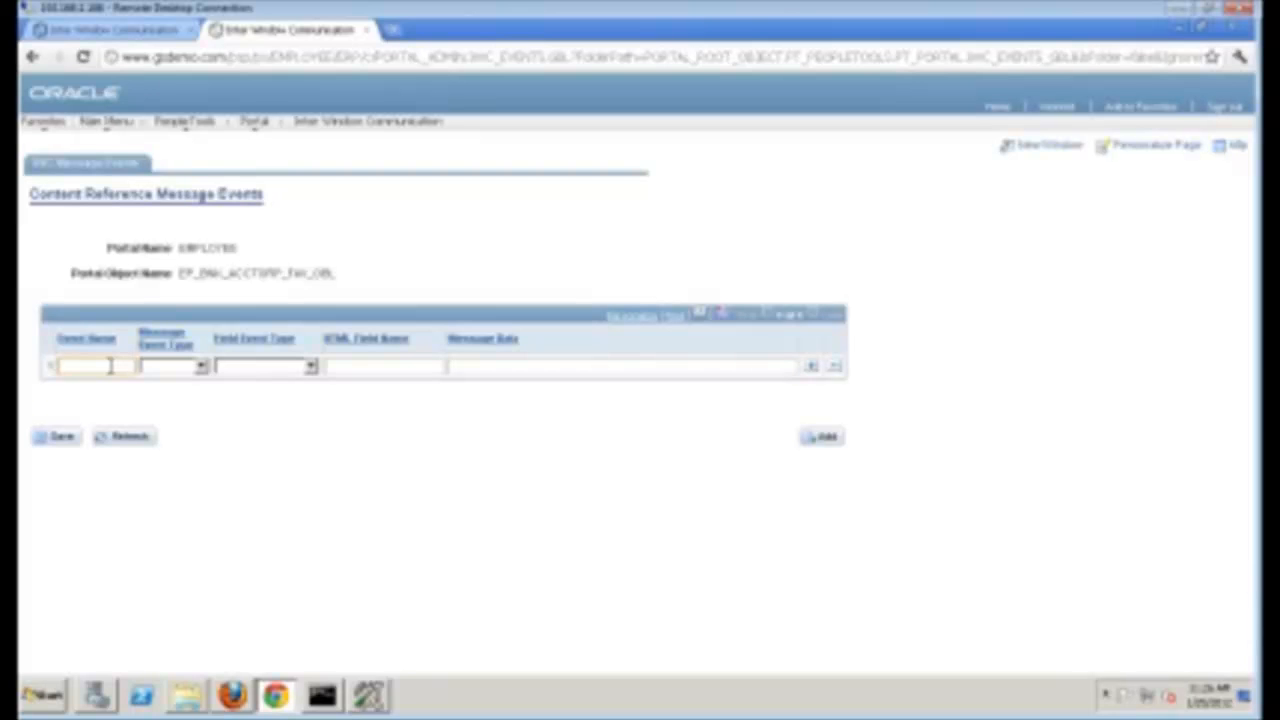
Set the first event row's Message Event Type to Post (Pub).
click(202, 366)
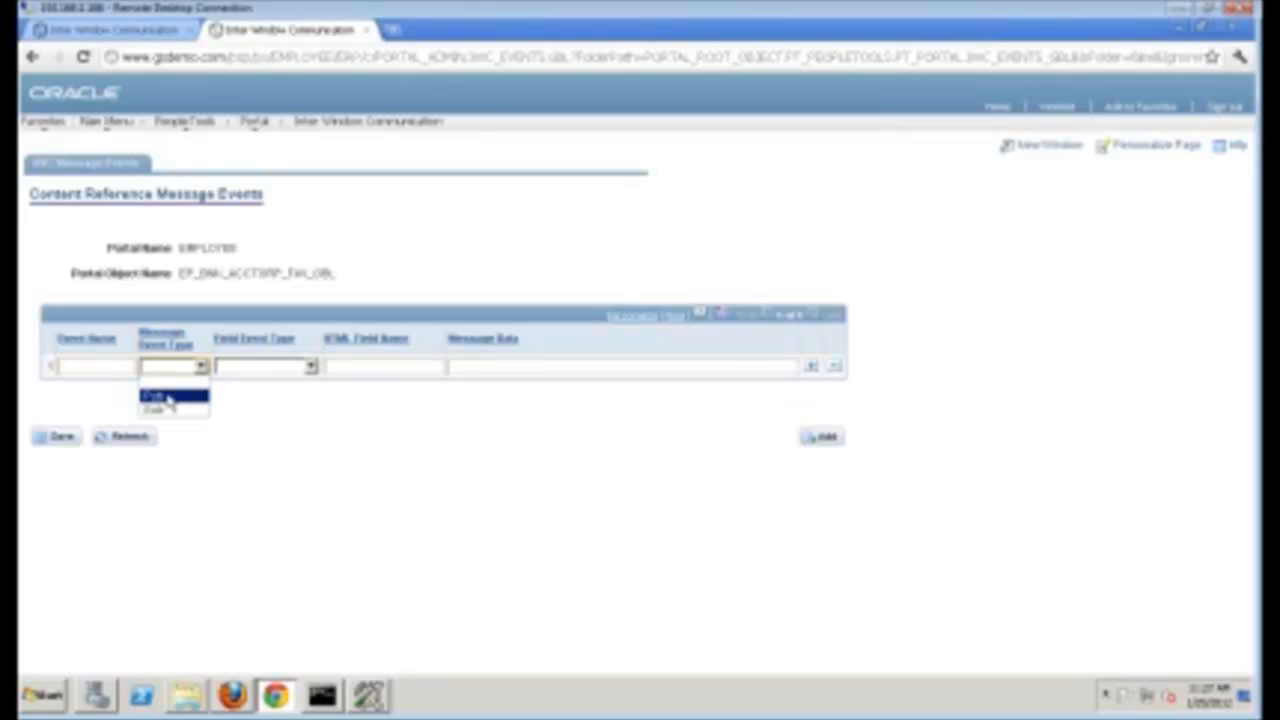
click(172, 396)
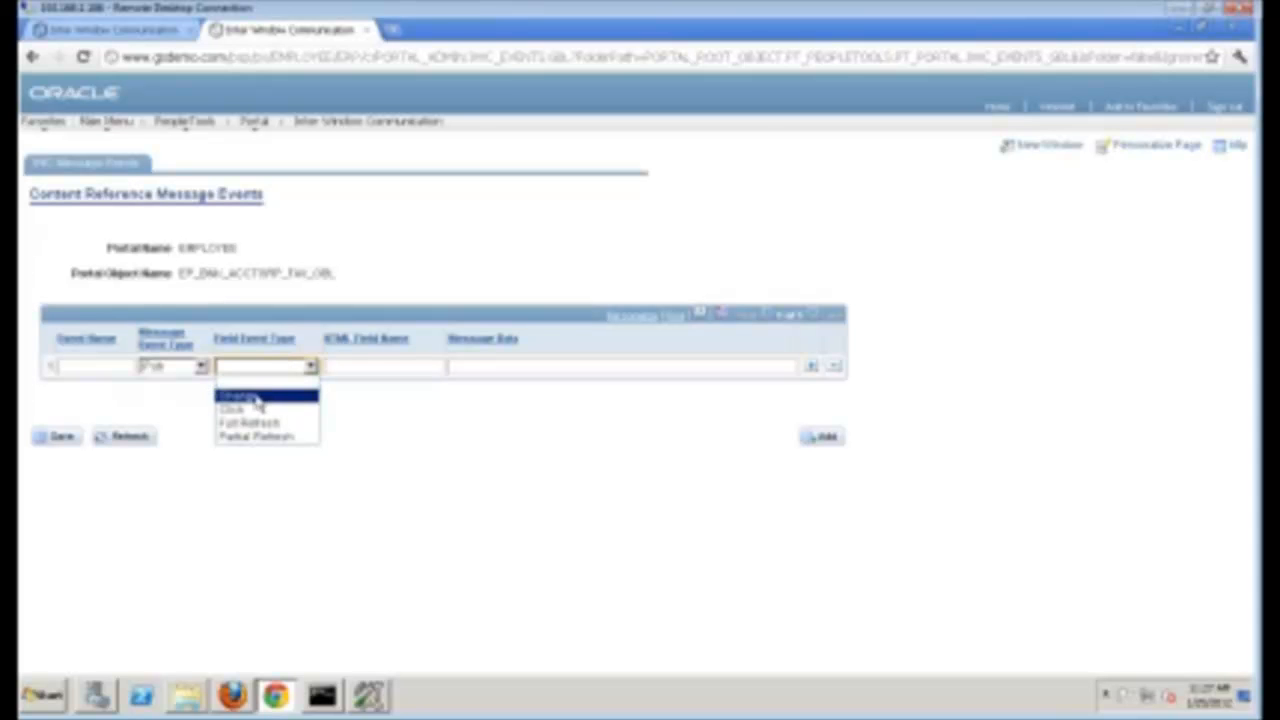
Choose Click from the first event row's Field Event Type dropdown.
click(238, 396)
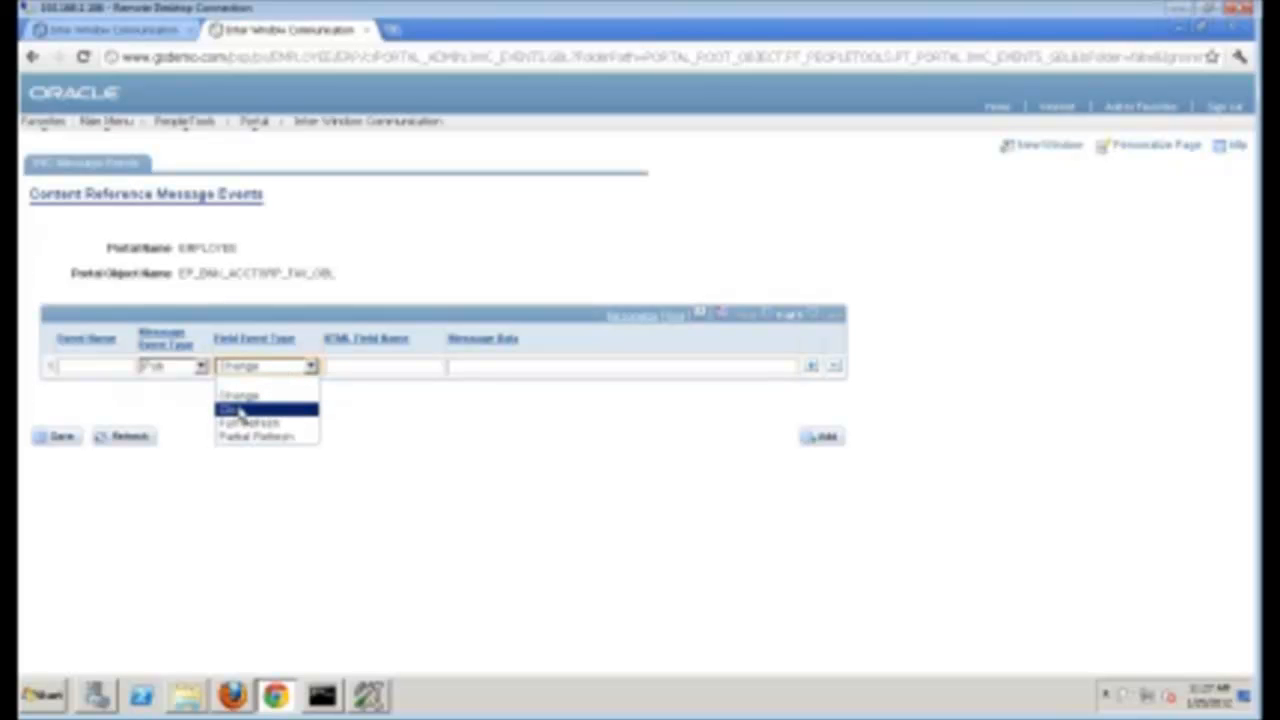
click(235, 408)
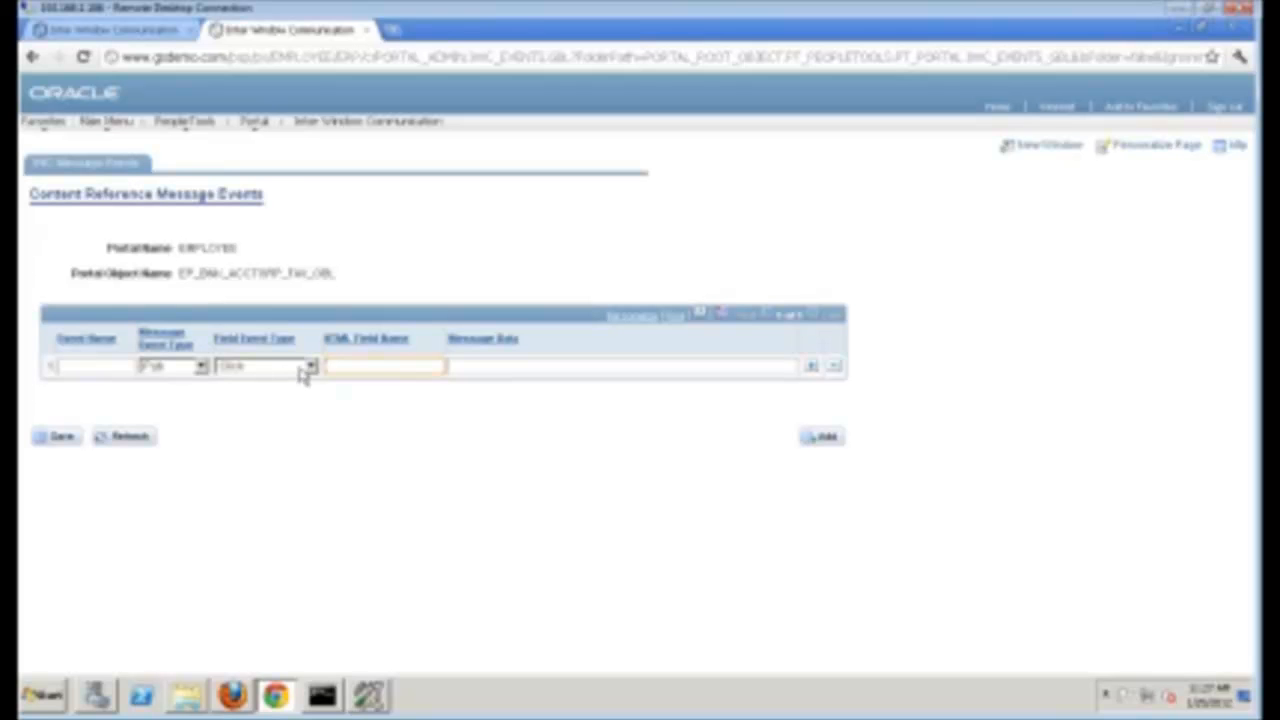
Select the first event row's blank HTML Field Name cell.
click(385, 366)
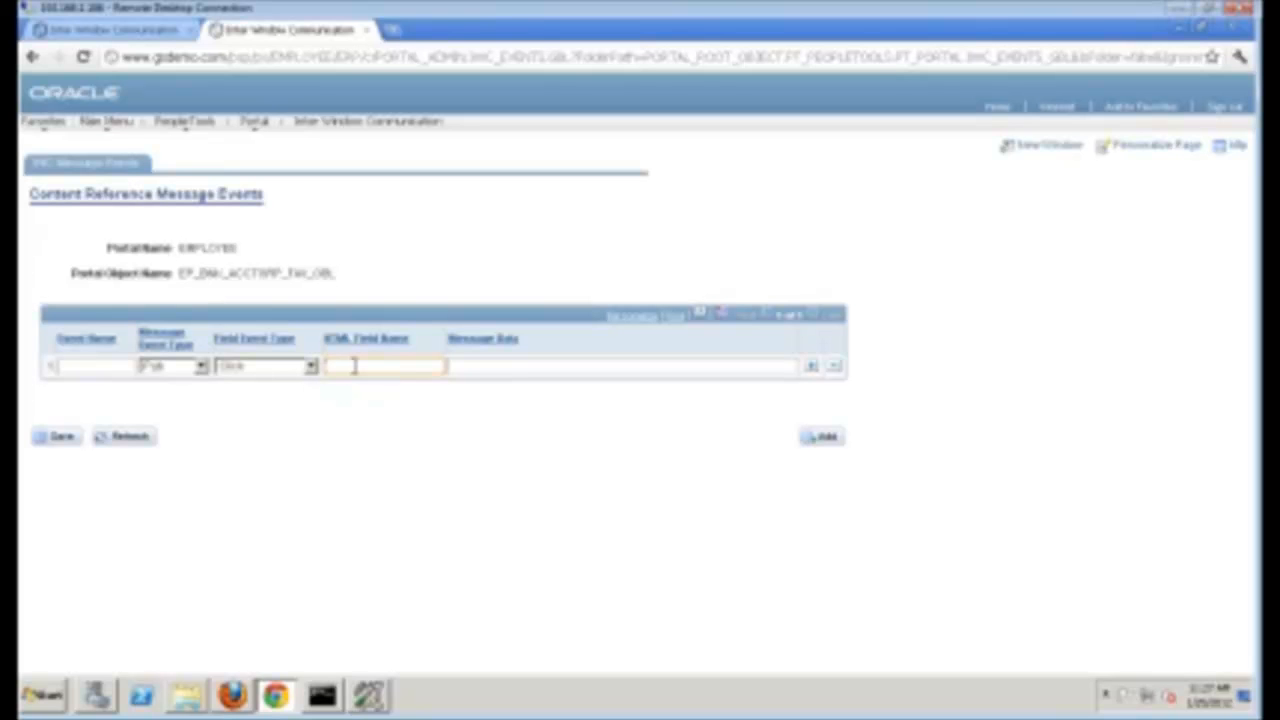
click(385, 366)
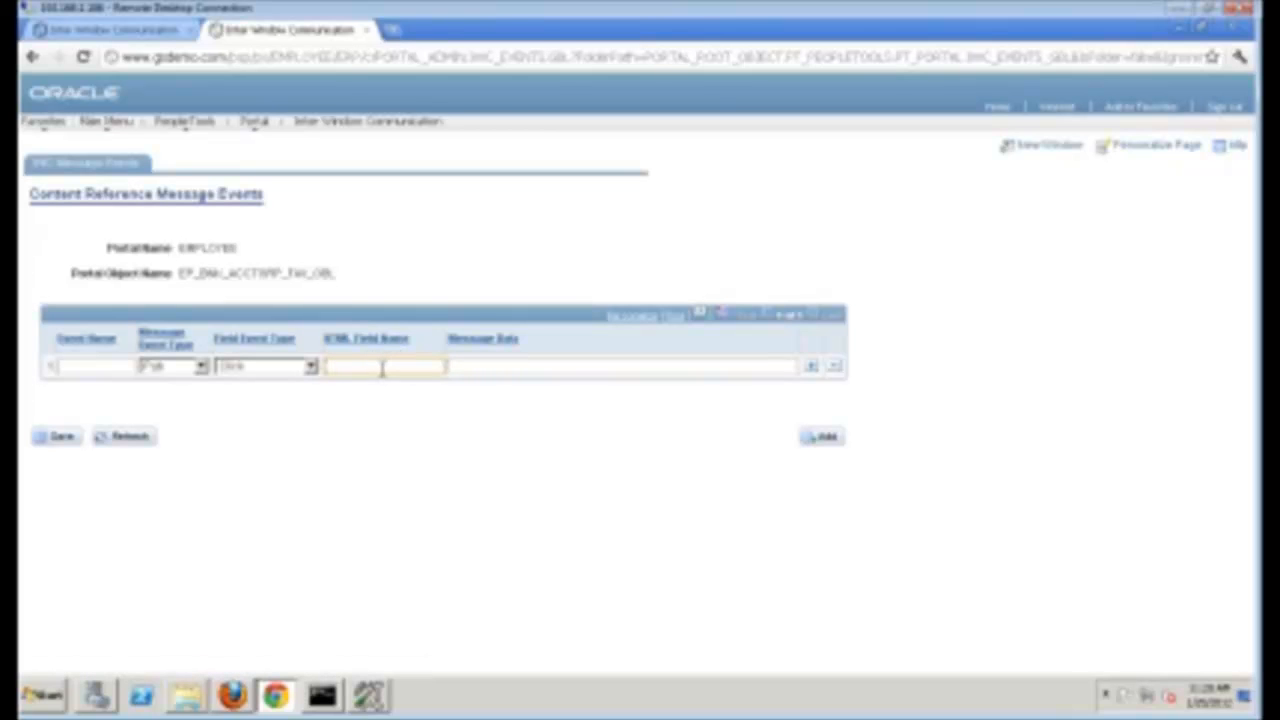
Inspect the HTML Field Name input's markup in Chrome Developer Tools.
right_click(383, 367)
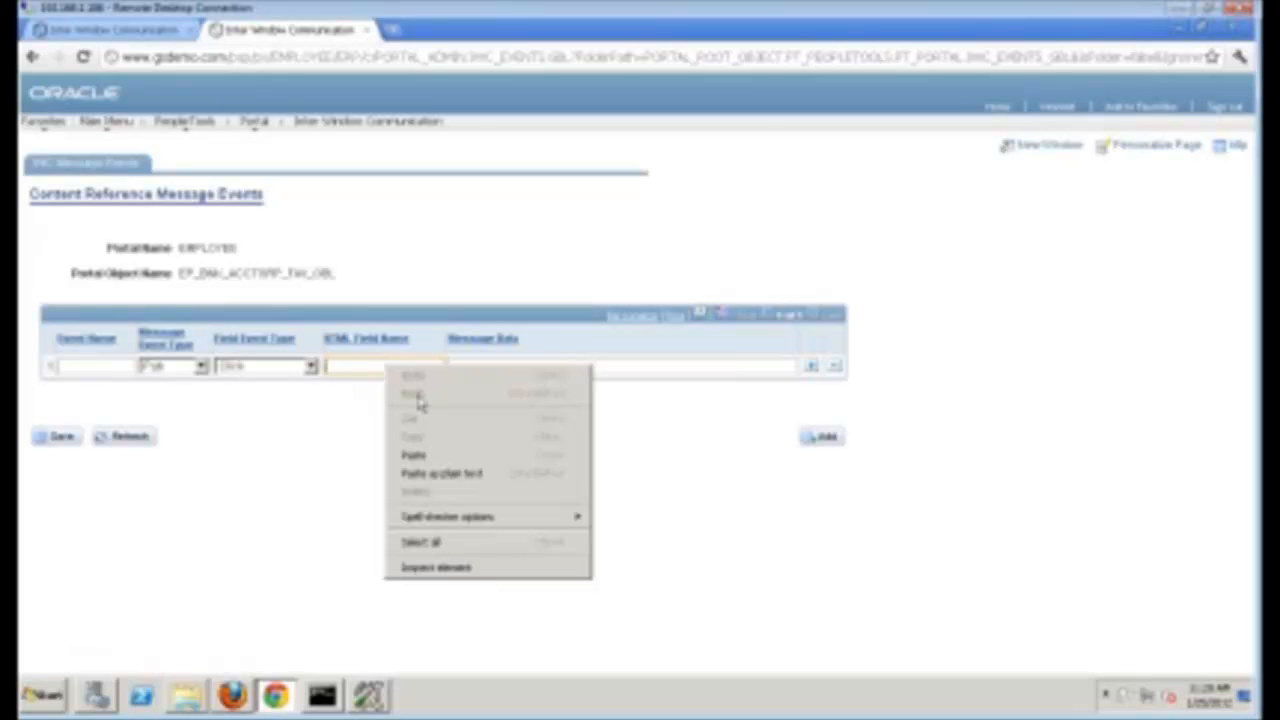
mouse_move(456, 568)
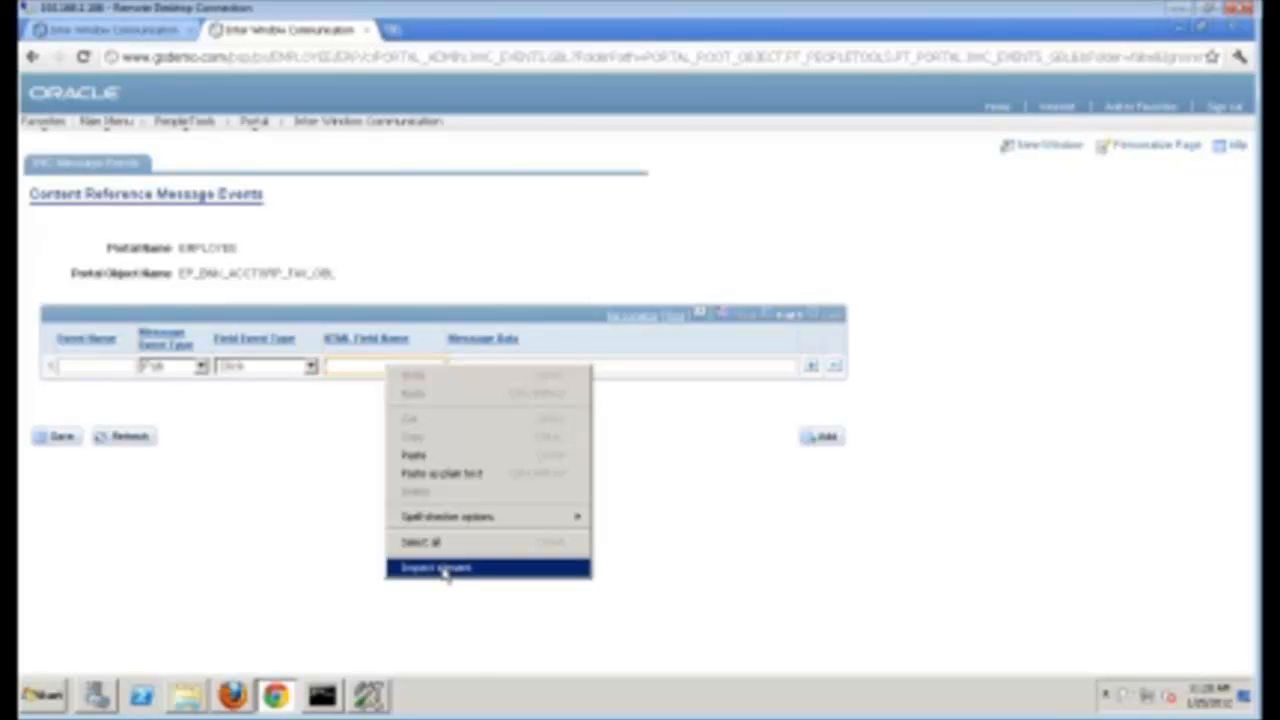
click(435, 568)
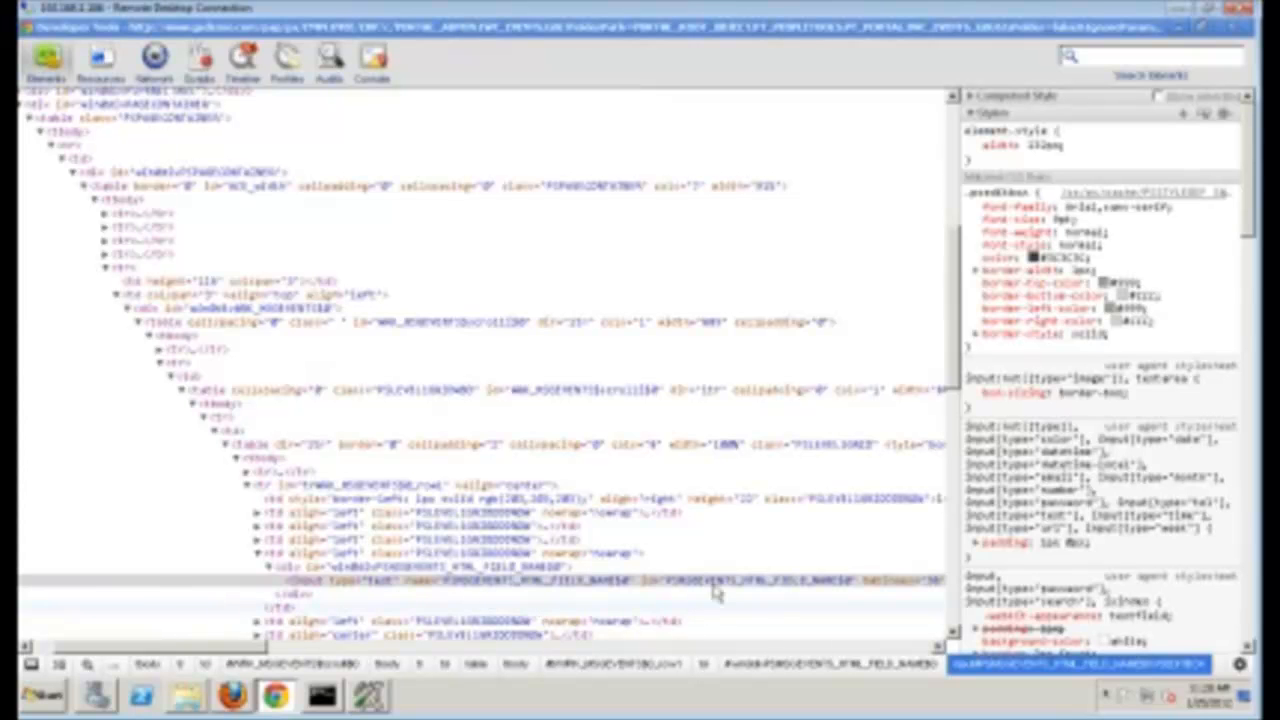
mouse_move(757, 598)
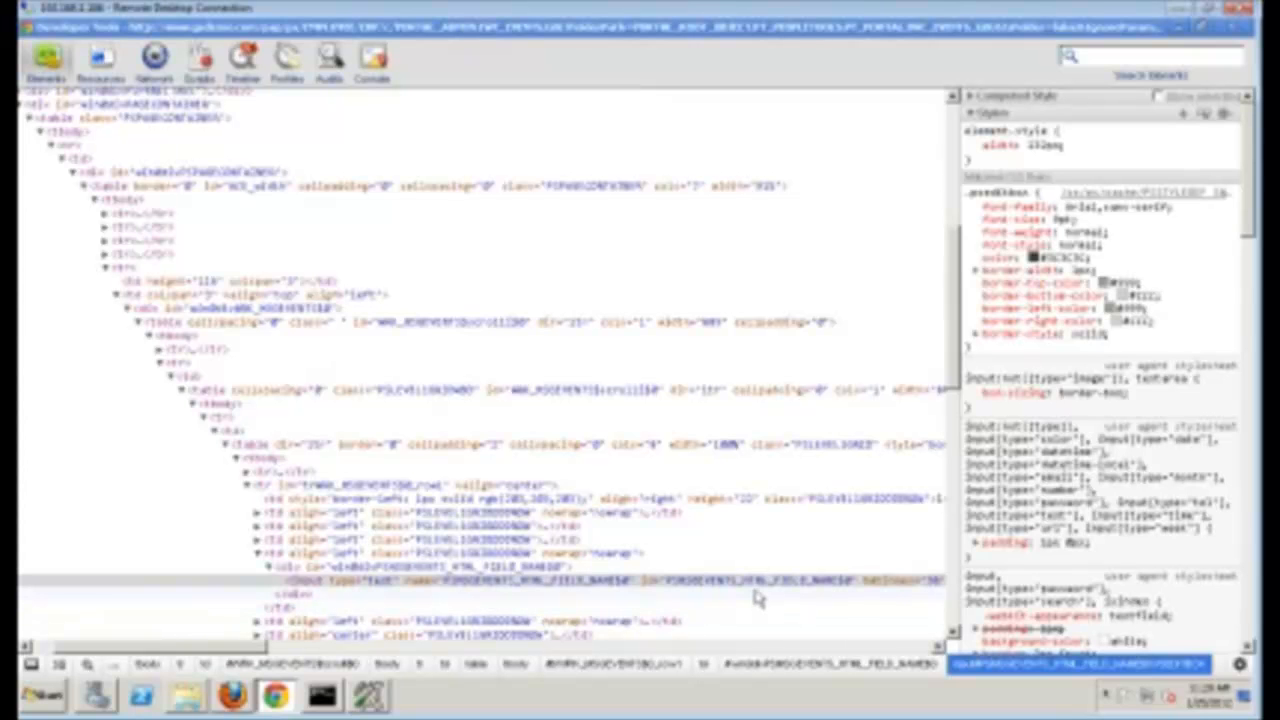
mouse_move(770, 595)
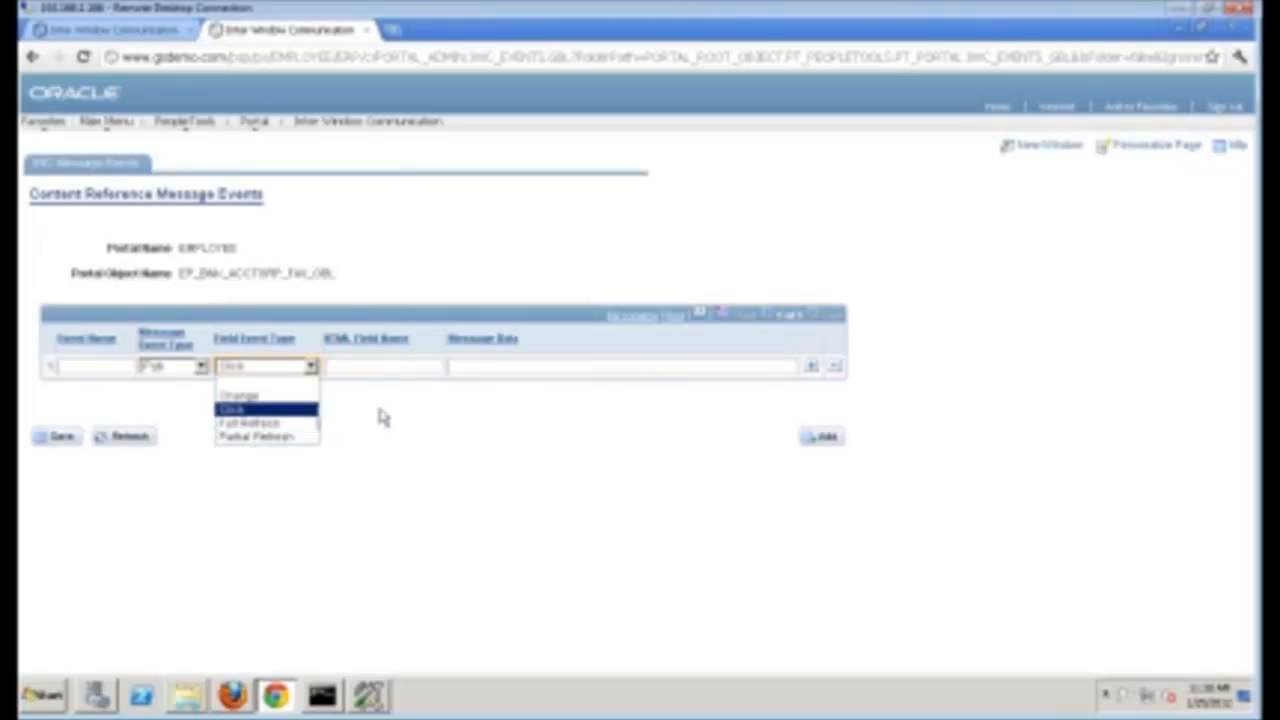
Review the Field Event Type options: Change, Click, Full Refresh, Partial Refresh.
click(265, 409)
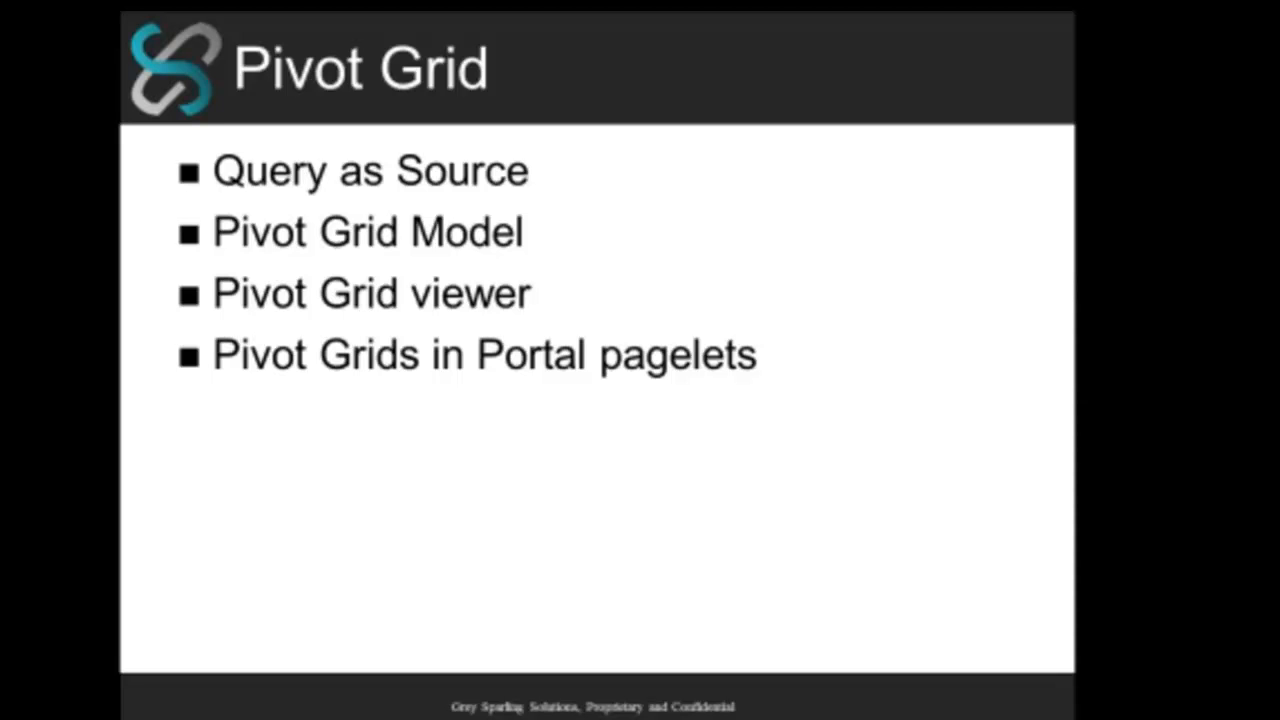
Advance the slideshow to the Portal Changes slide.
key(Right)
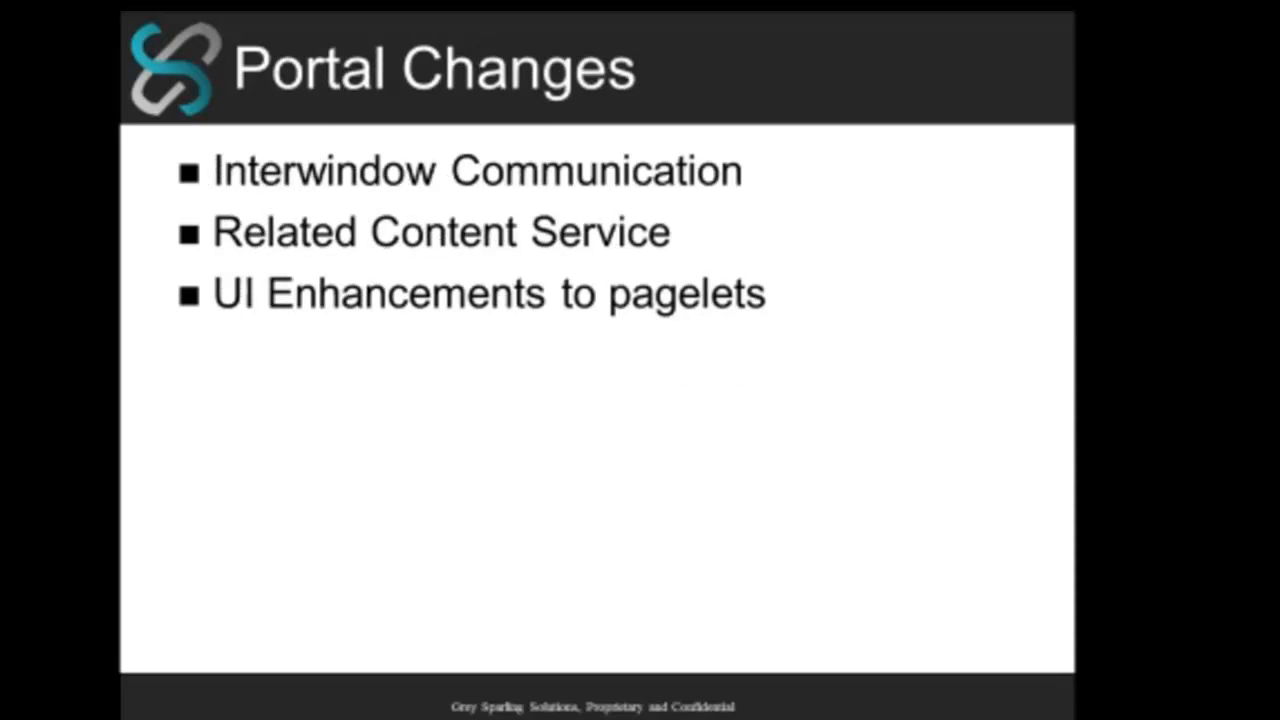